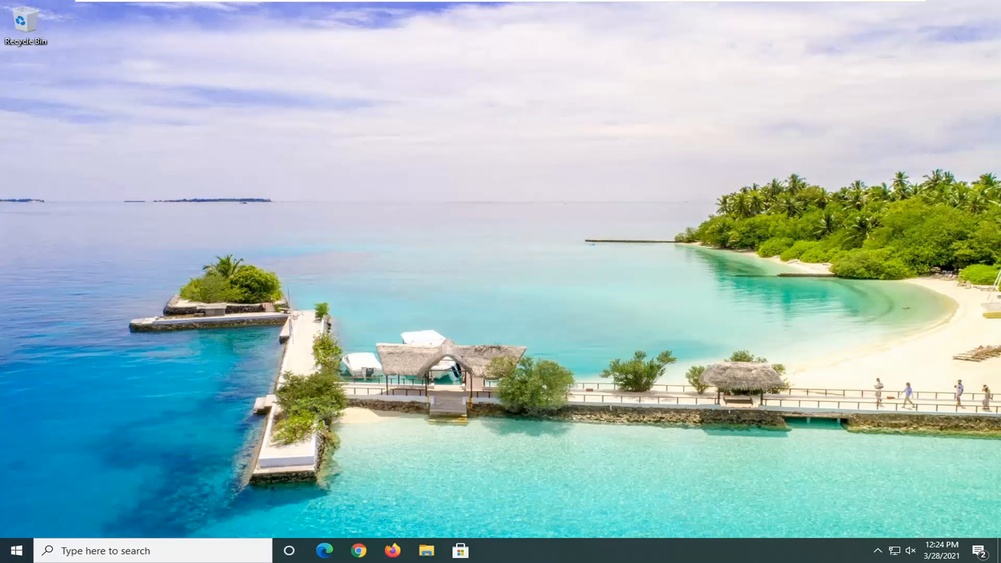
# Launch Control Panel from the taskbar search results
pyautogui.click(153, 551)
pyautogui.write('control panel')
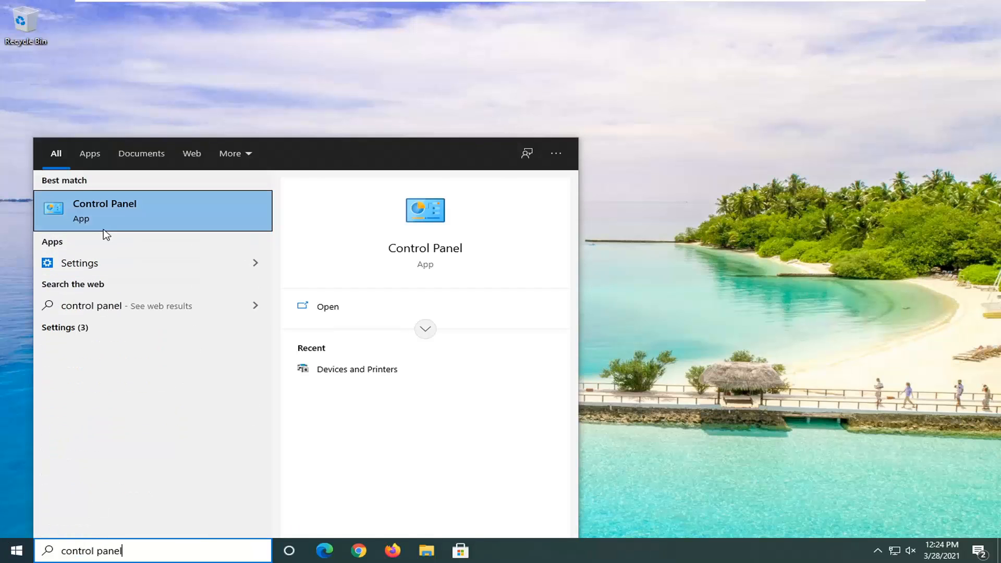
pyautogui.moveTo(133, 215)
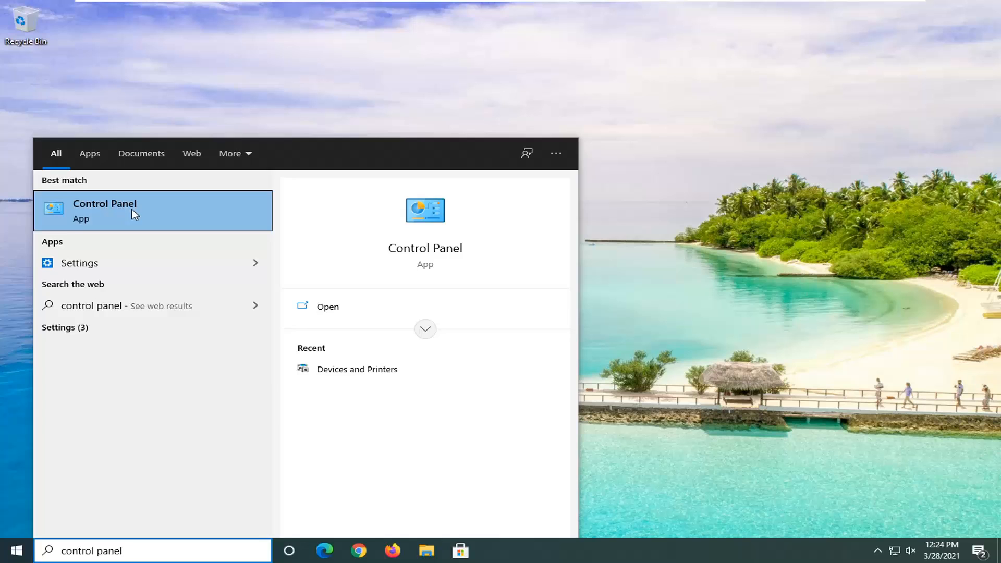
pyautogui.click(104, 211)
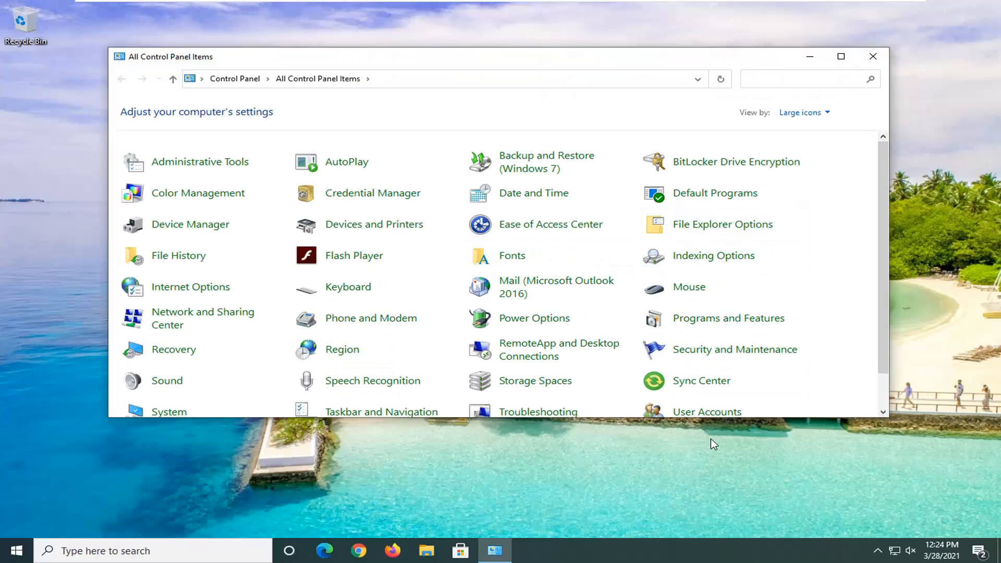
pyautogui.moveTo(652, 385)
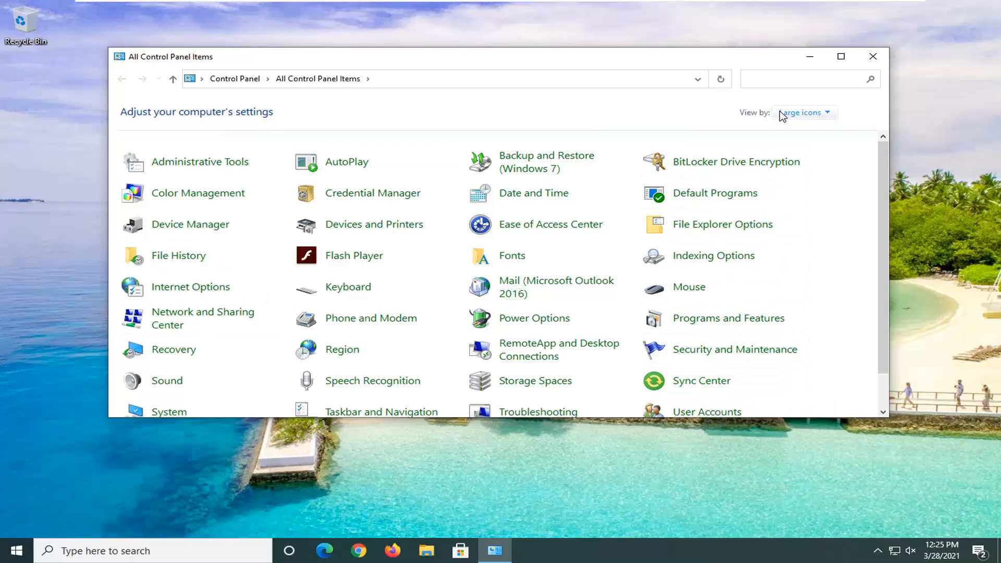
pyautogui.moveTo(812, 149)
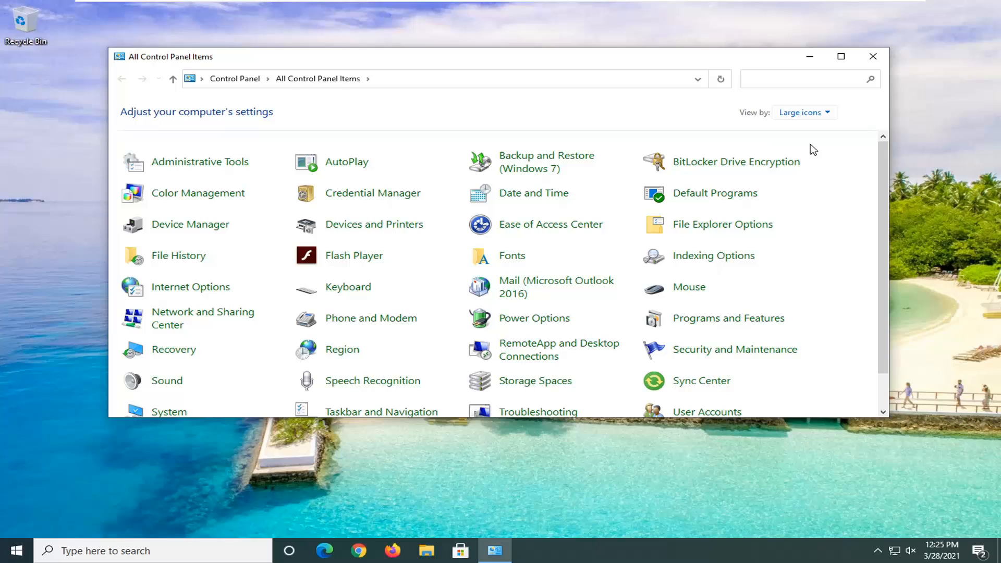
pyautogui.moveTo(701, 381)
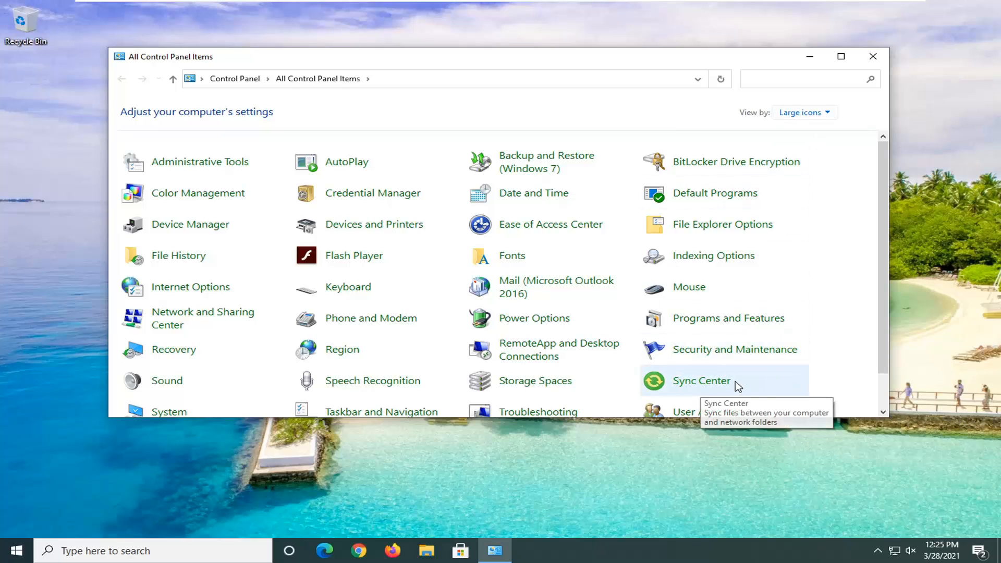
# Go to Sync Center from All Control Panel Items
pyautogui.click(701, 381)
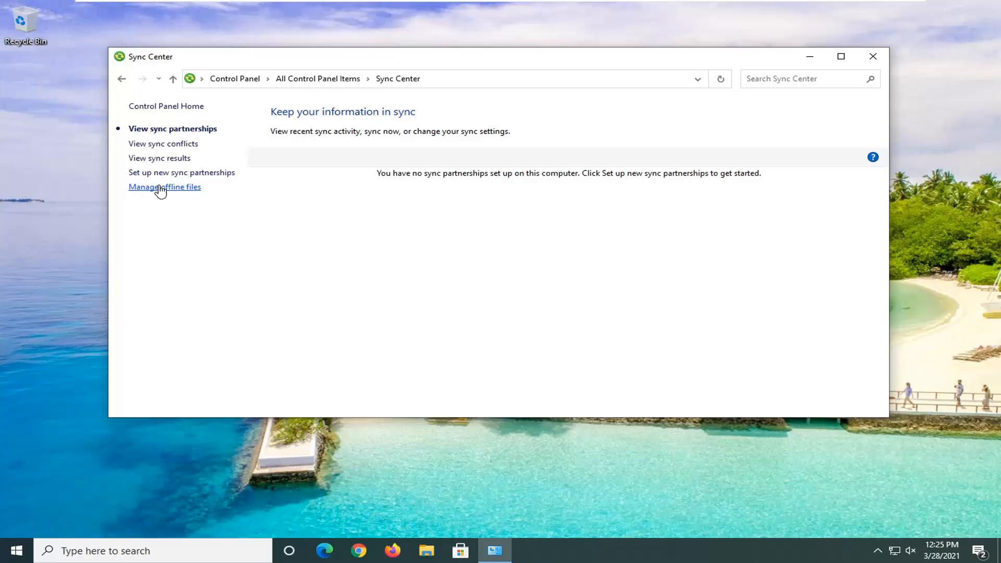
# Show the Offline Files dialog via Manage offline files in Sync Center
pyautogui.click(164, 186)
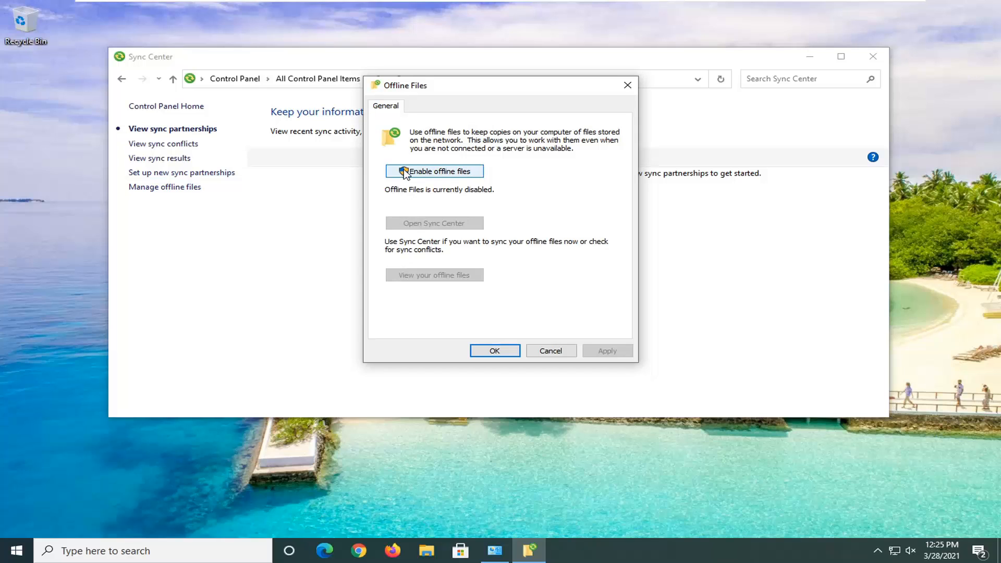
pyautogui.moveTo(477, 177)
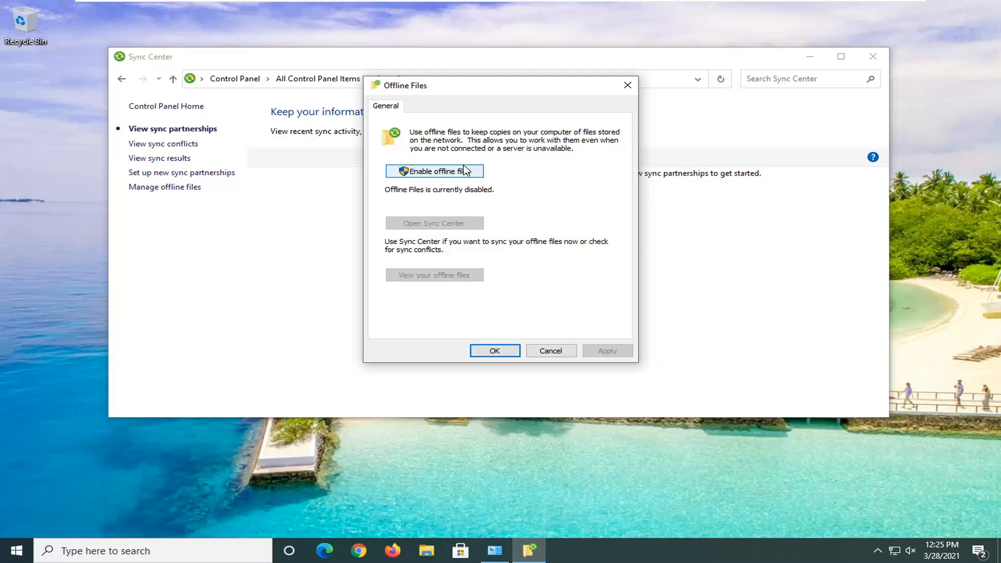
pyautogui.moveTo(434, 171)
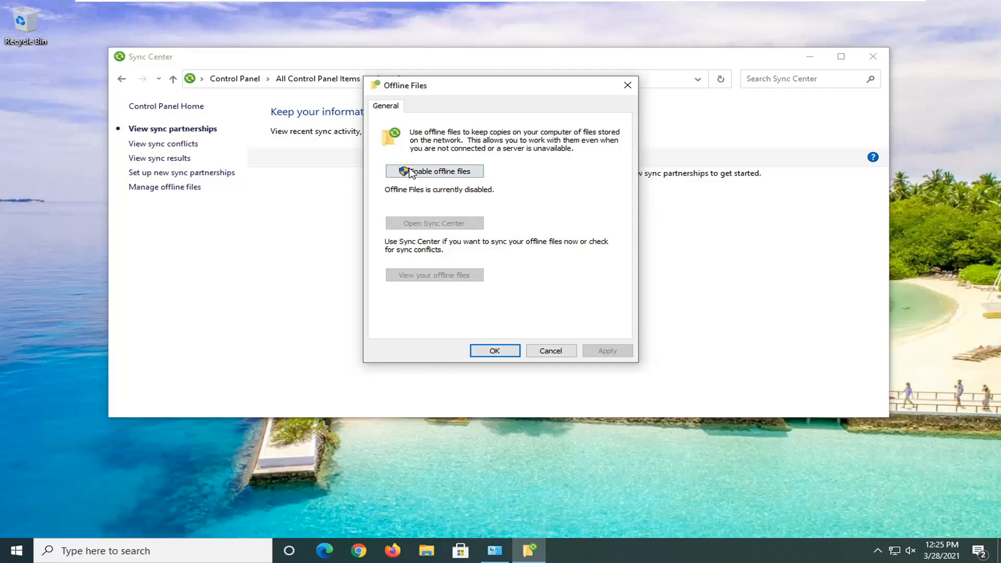
pyautogui.moveTo(431, 180)
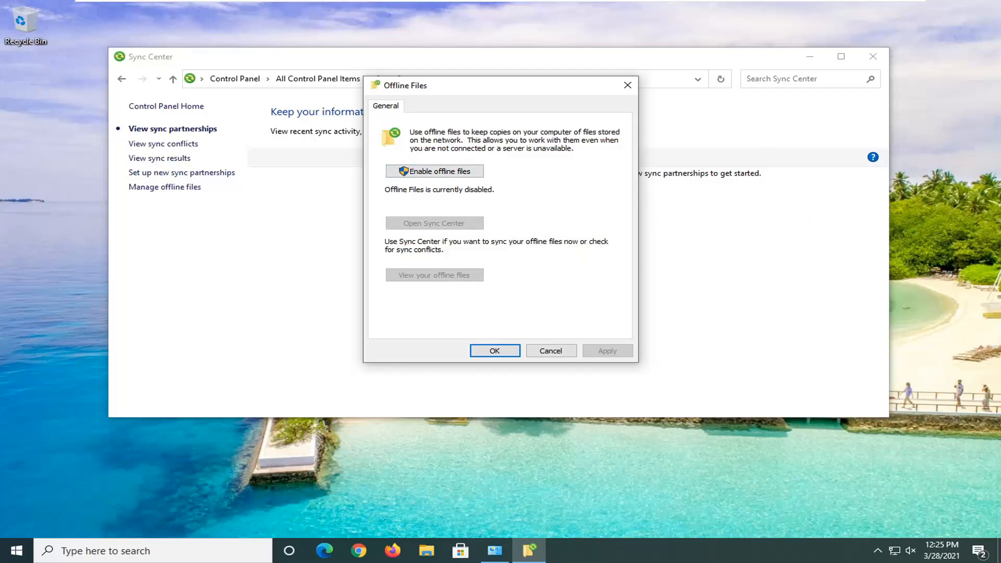
pyautogui.moveTo(536, 349)
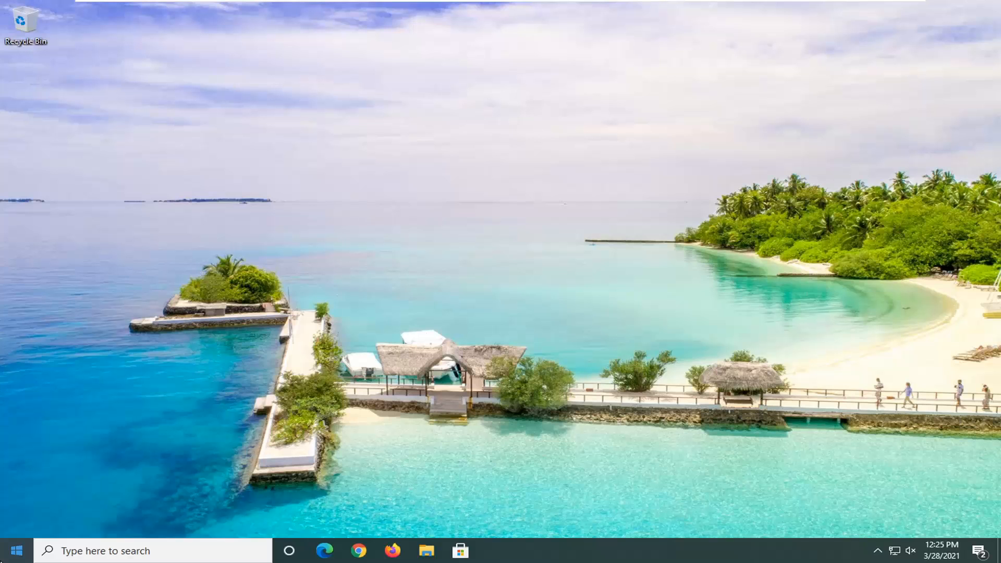
# Search the taskbar for 'credential Manager' to reach Credential Manager
pyautogui.write('credential Manager')
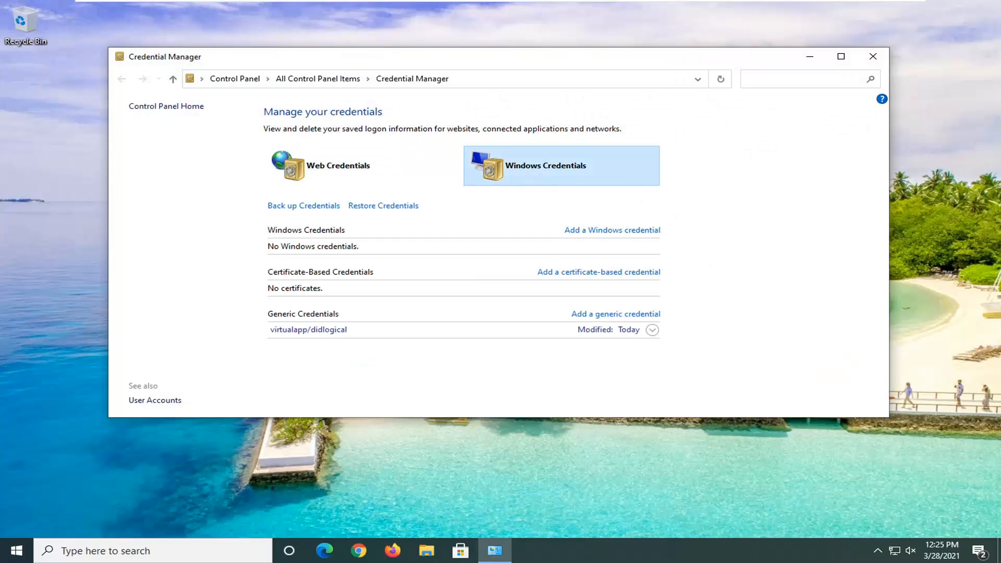
pyautogui.moveTo(363, 313)
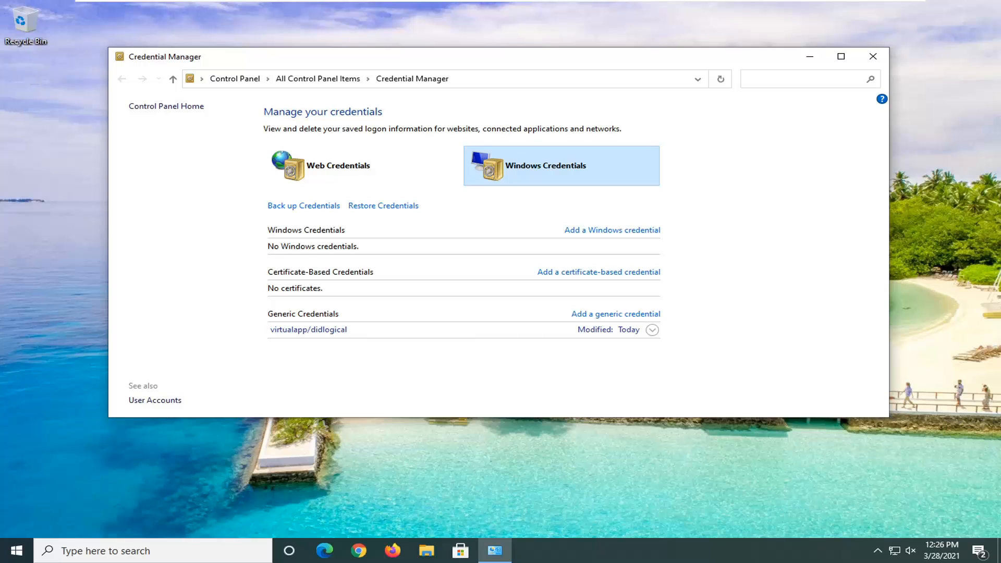
# Remove the virtualapp/didlogical generic credential and confirm its permanent deletion
pyautogui.click(651, 330)
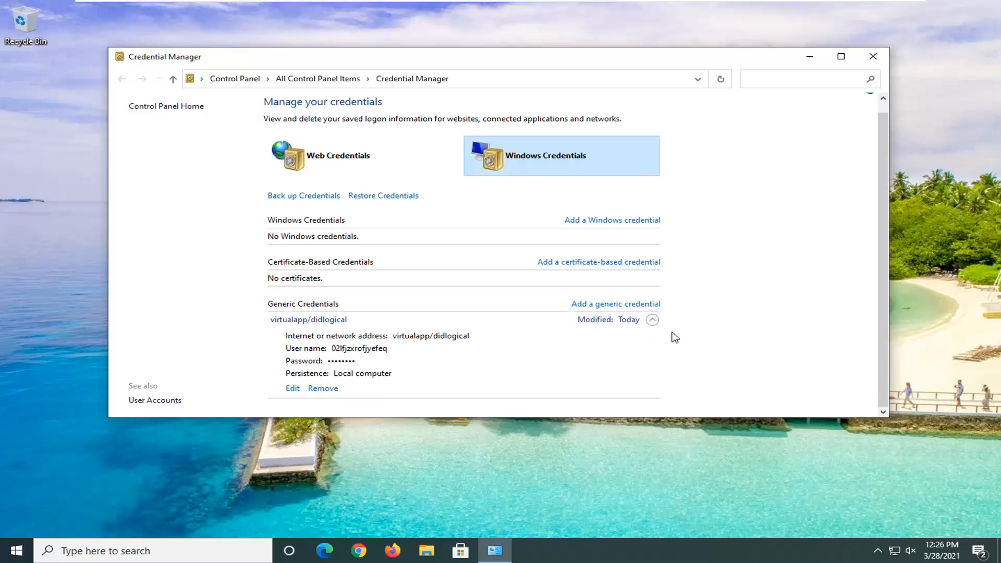
pyautogui.moveTo(322, 388)
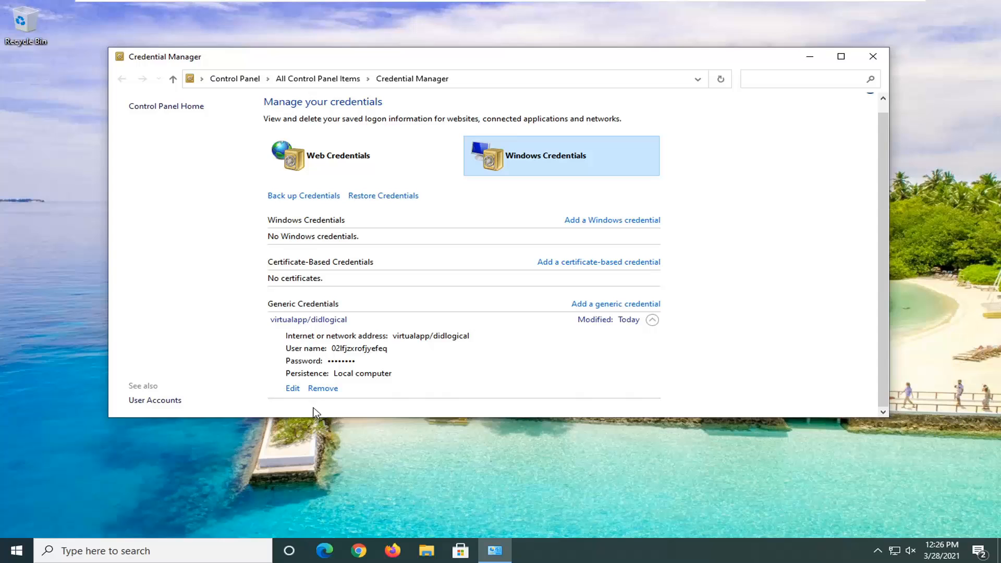
pyautogui.click(322, 388)
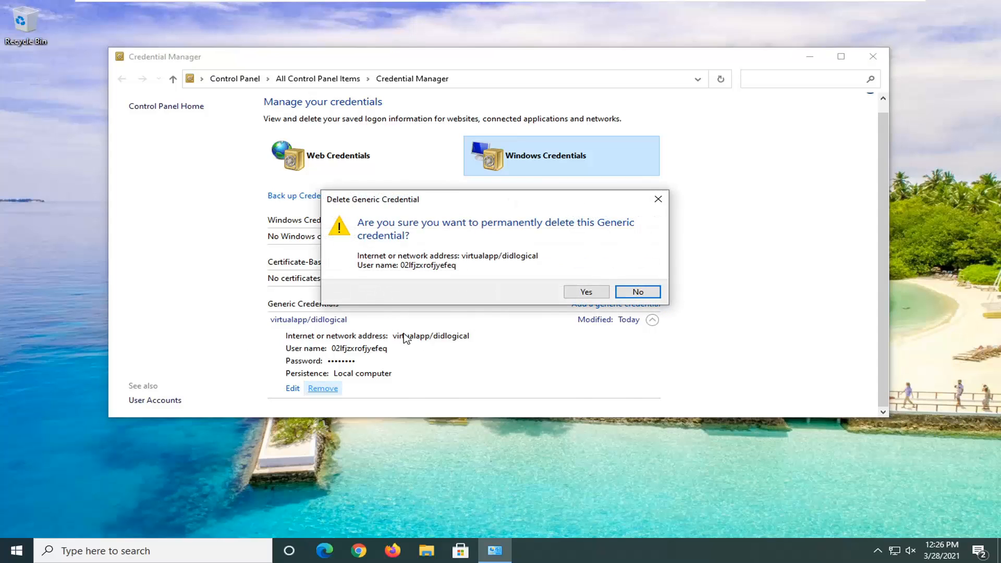
pyautogui.click(585, 292)
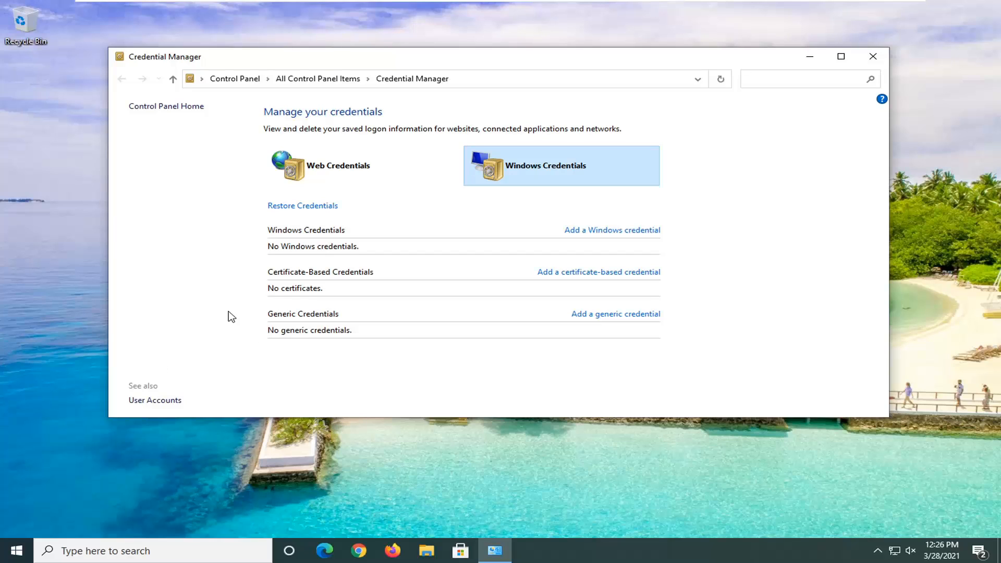
pyautogui.moveTo(582, 314)
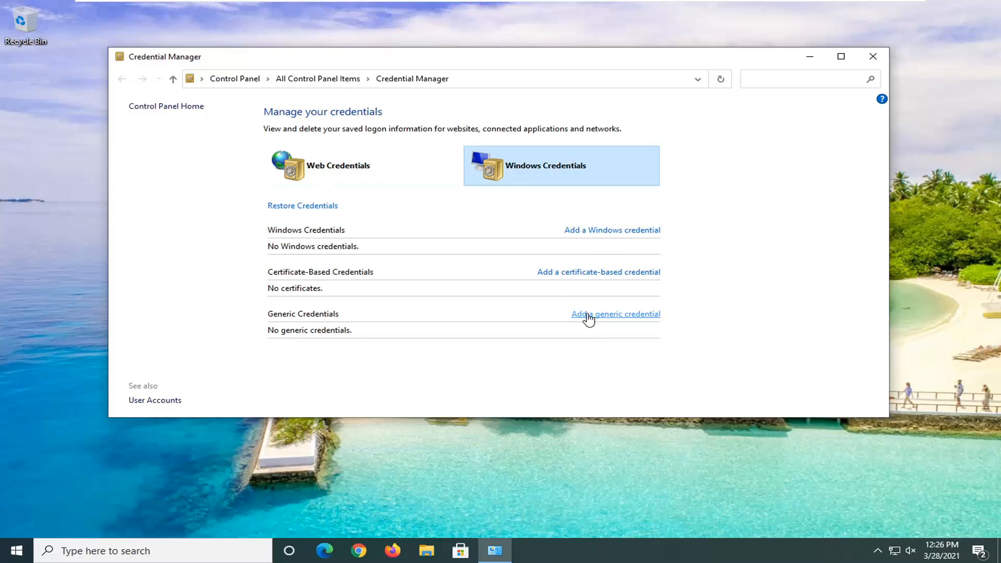
# Visit the Add a Generic Credential form, back out empty, and close Credential Manager
pyautogui.click(615, 314)
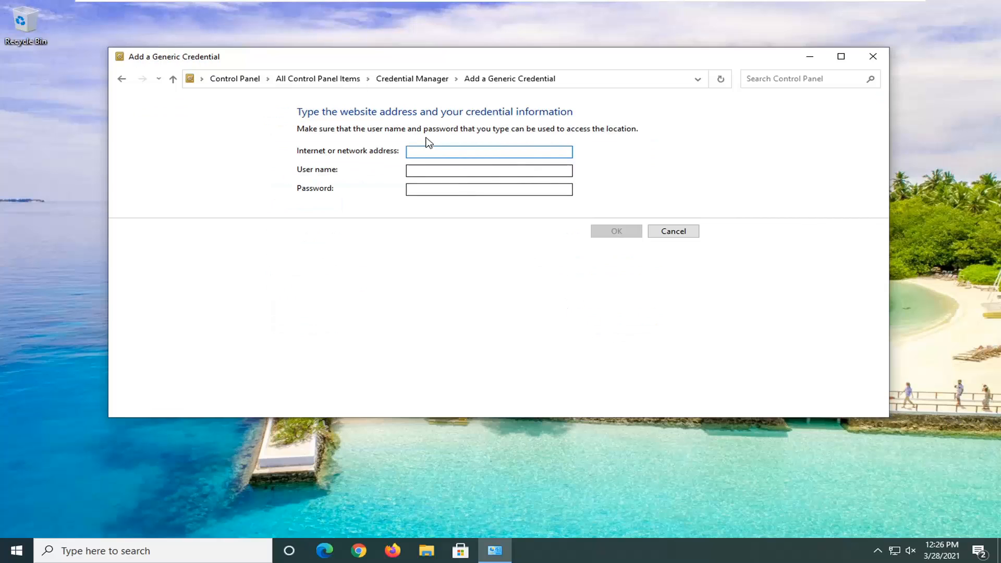
pyautogui.click(672, 231)
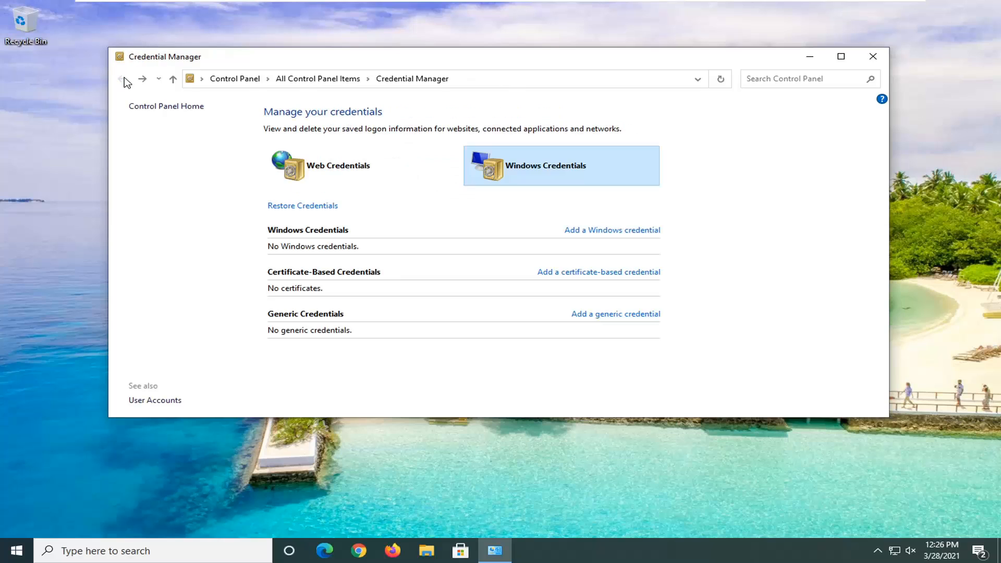
pyautogui.moveTo(105, 257)
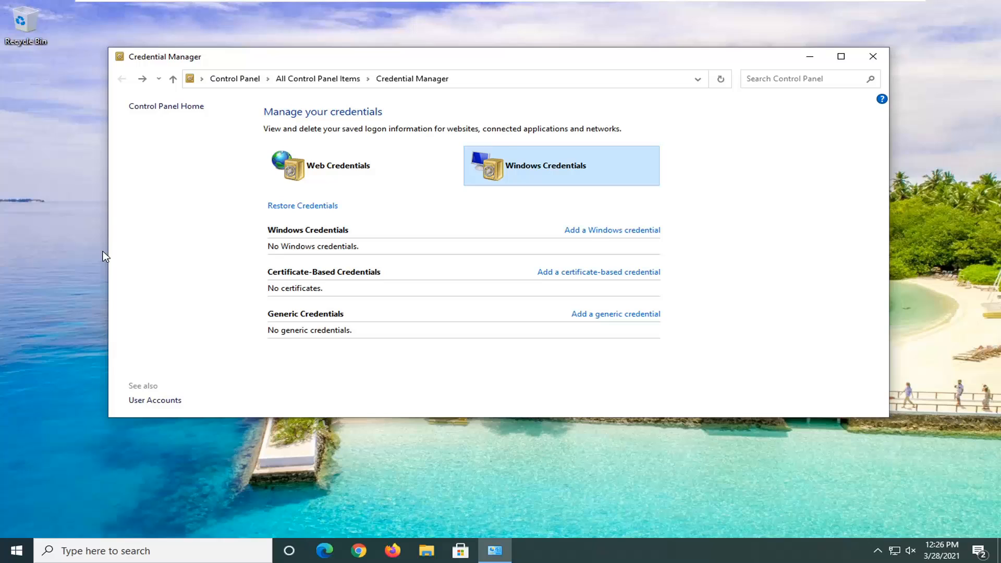
pyautogui.moveTo(117, 289)
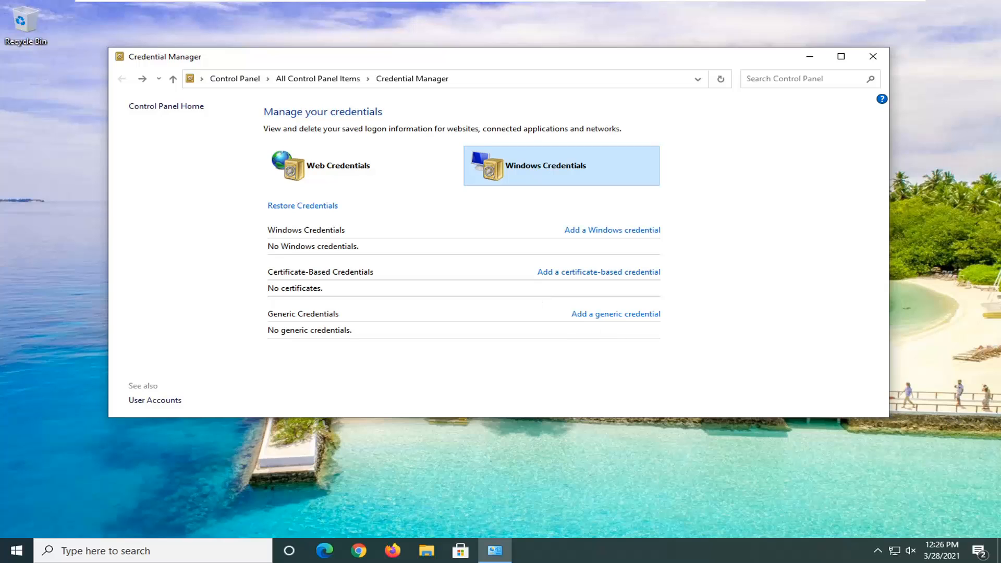
pyautogui.moveTo(667, 342)
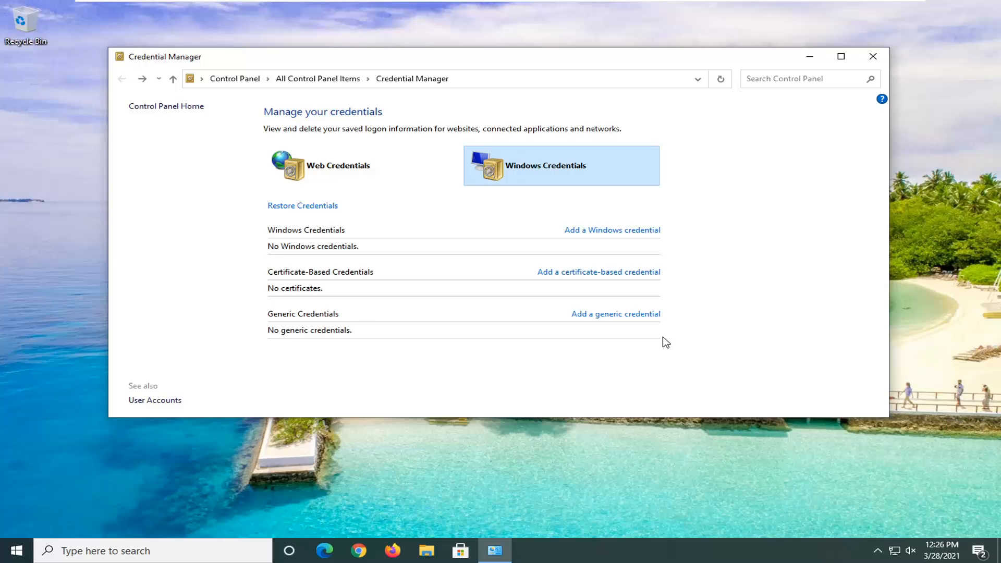
pyautogui.moveTo(707, 340)
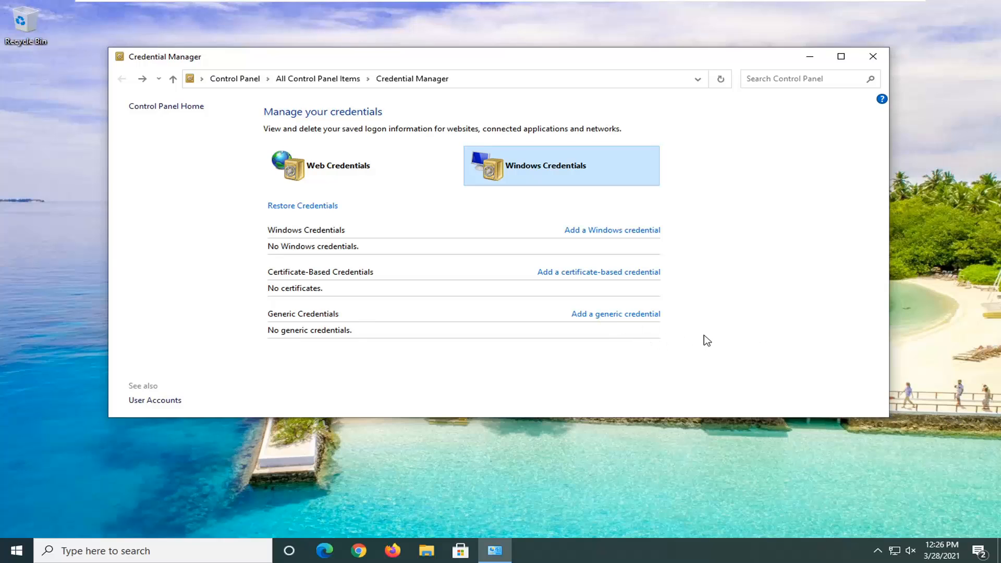
pyautogui.moveTo(760, 297)
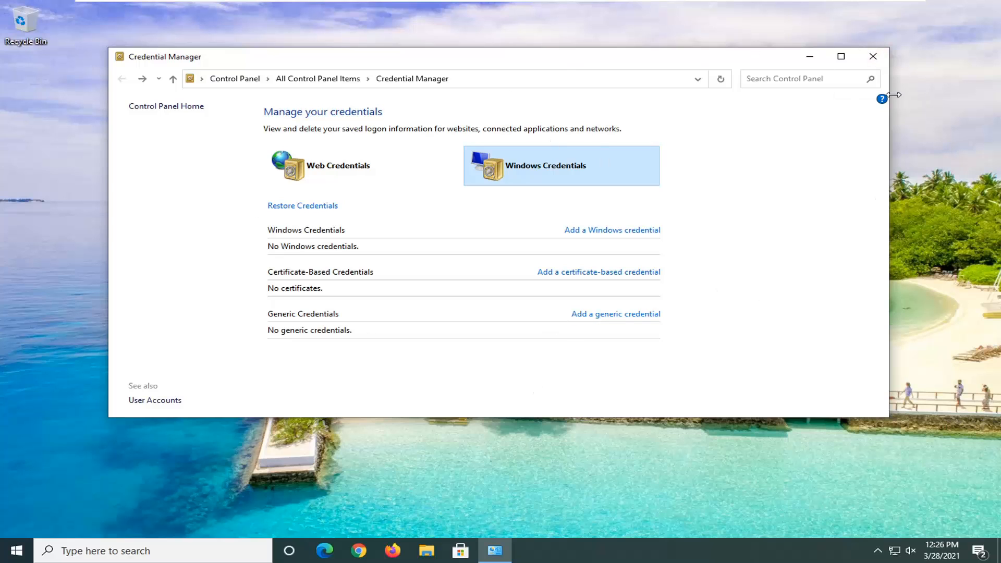
pyautogui.click(873, 56)
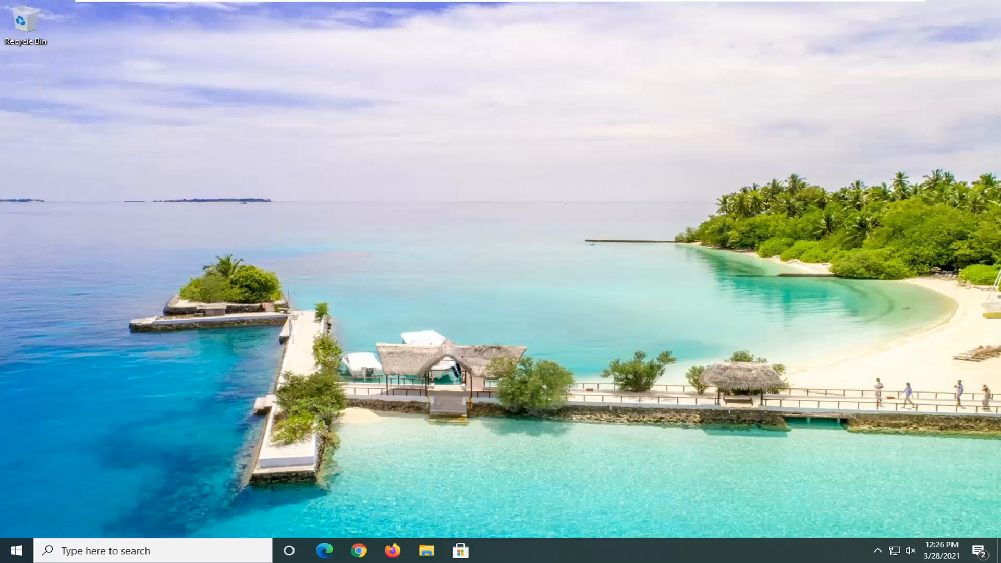